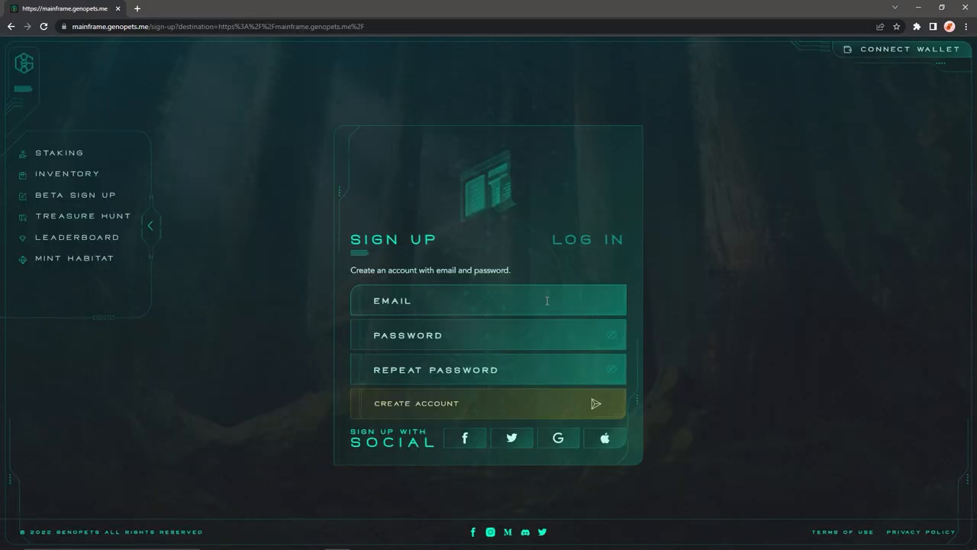
- Submit the sign-up form to create the Genopets account
{"action": "left_click", "coordinate": [74, 194]}
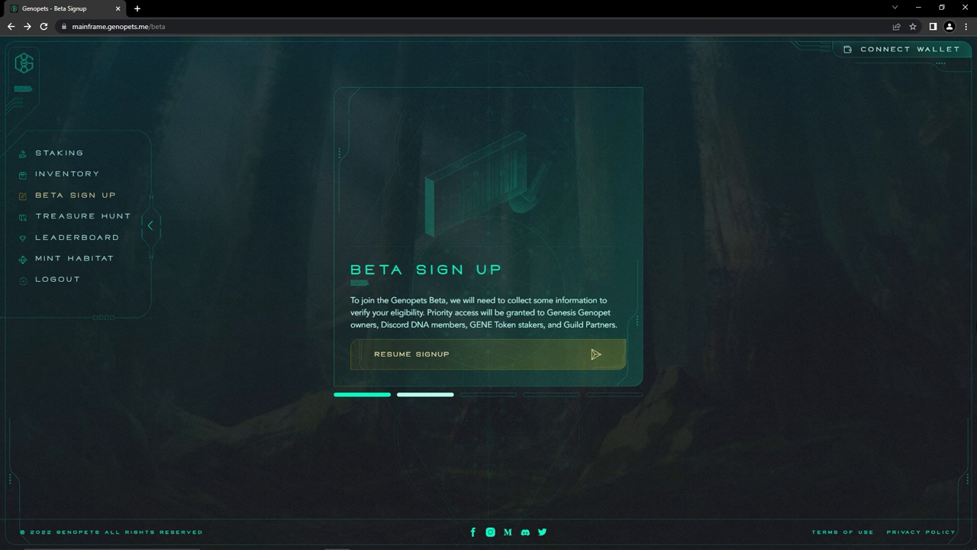
- Resume the beta signup and verify Genopets Discord server membership
{"action": "left_click", "coordinate": [488, 354]}
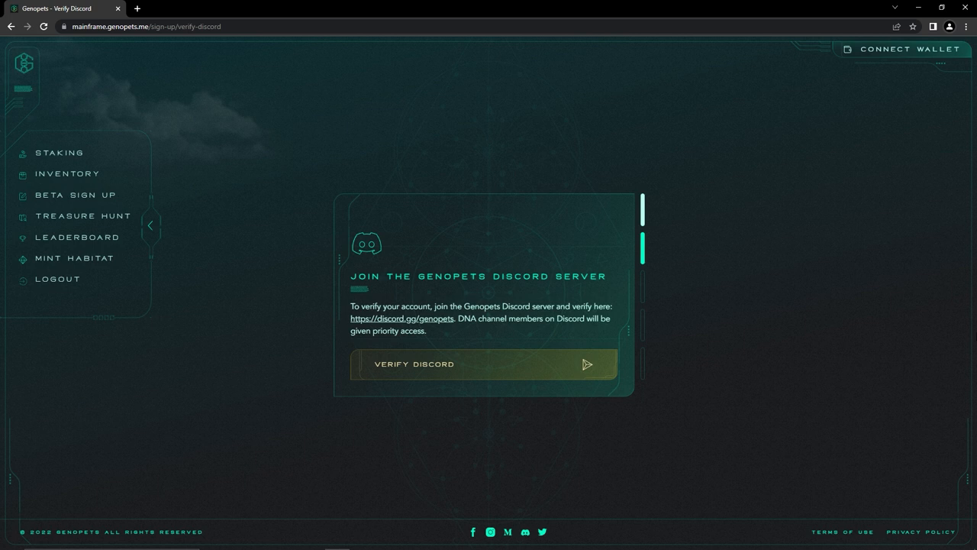
{"action": "mouse_move", "coordinate": [521, 399]}
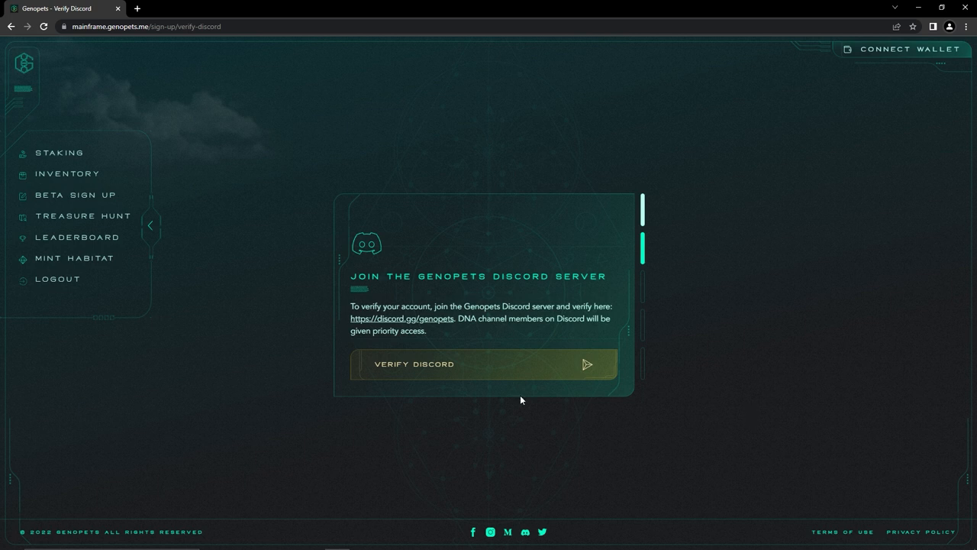
{"action": "left_click", "coordinate": [482, 364]}
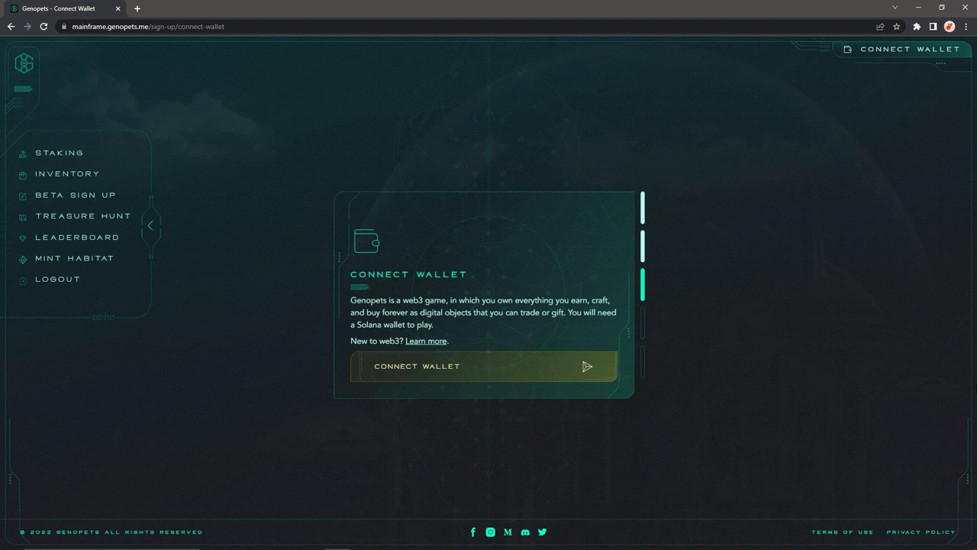
- Connect the Phantom wallet, approve its verification, and scroll down the survey page
{"action": "left_click", "coordinate": [484, 366]}
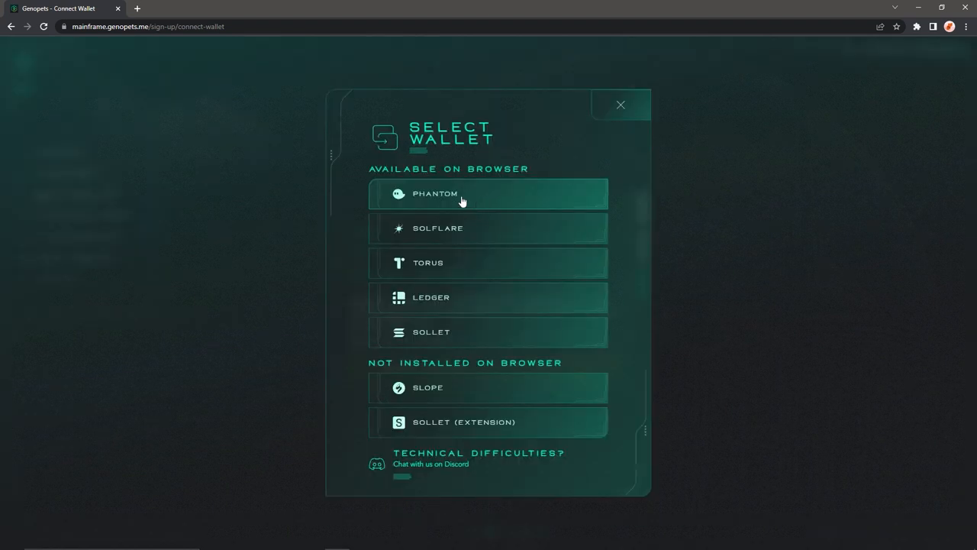
{"action": "left_click", "coordinate": [462, 193]}
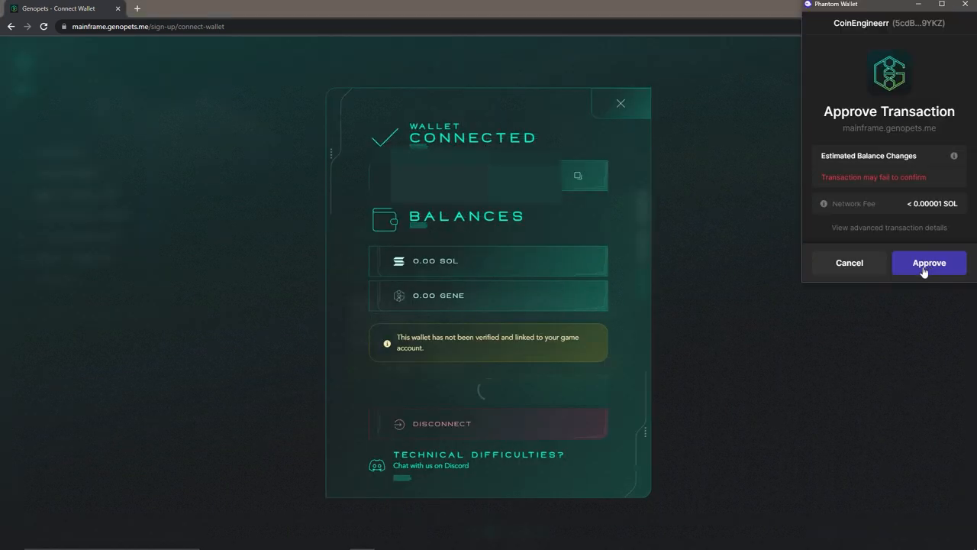
{"action": "left_click", "coordinate": [929, 263]}
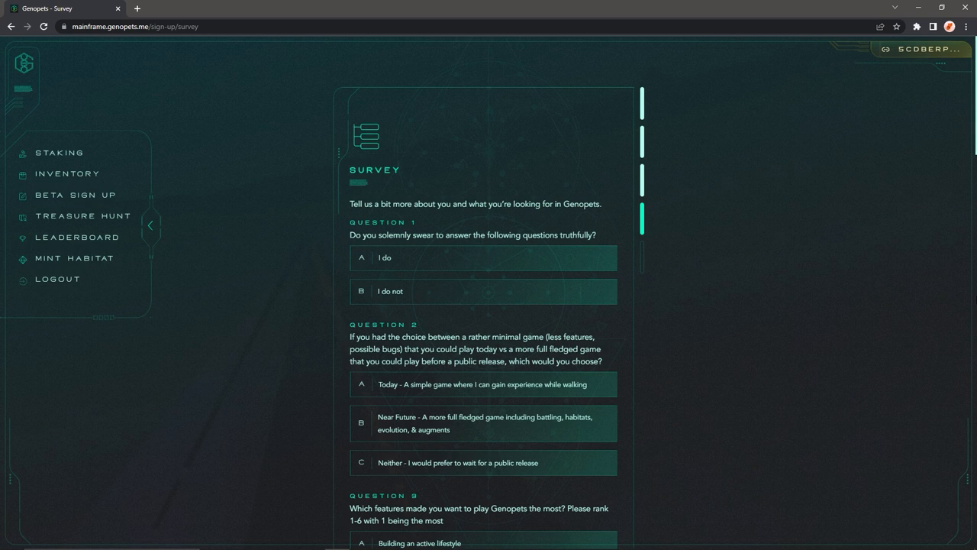
{"action": "scroll", "scroll_direction": "down", "scroll_amount": 3}
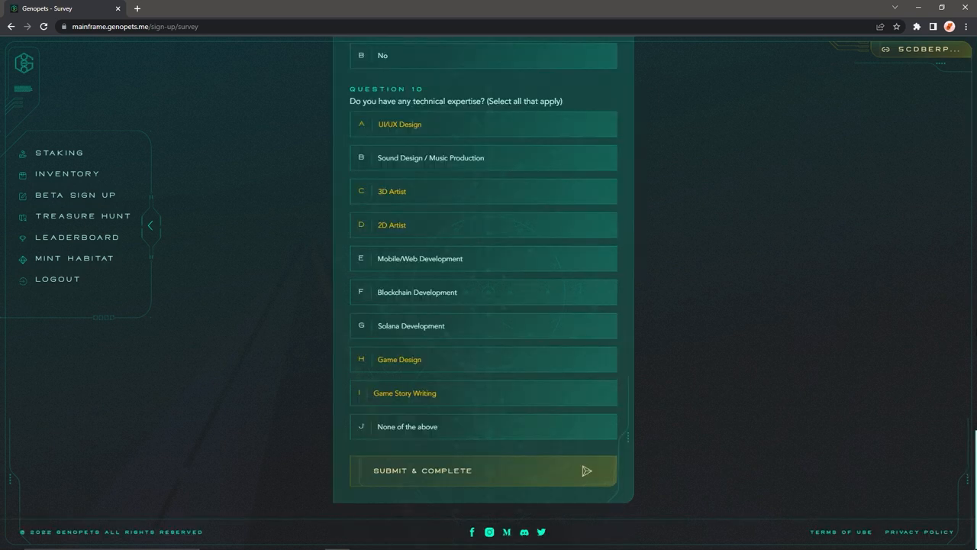